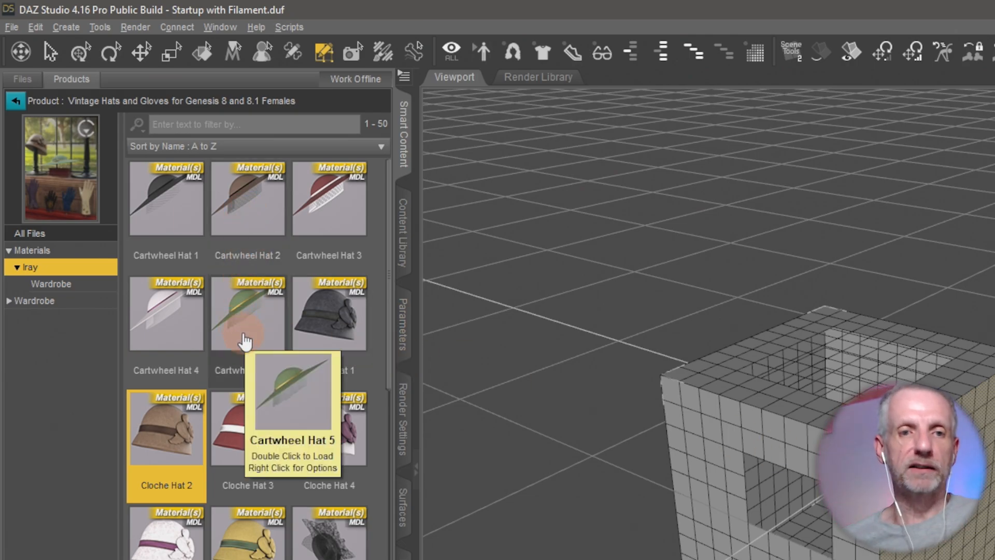
{"action": "mouse_move", "coordinate": [248, 216]}
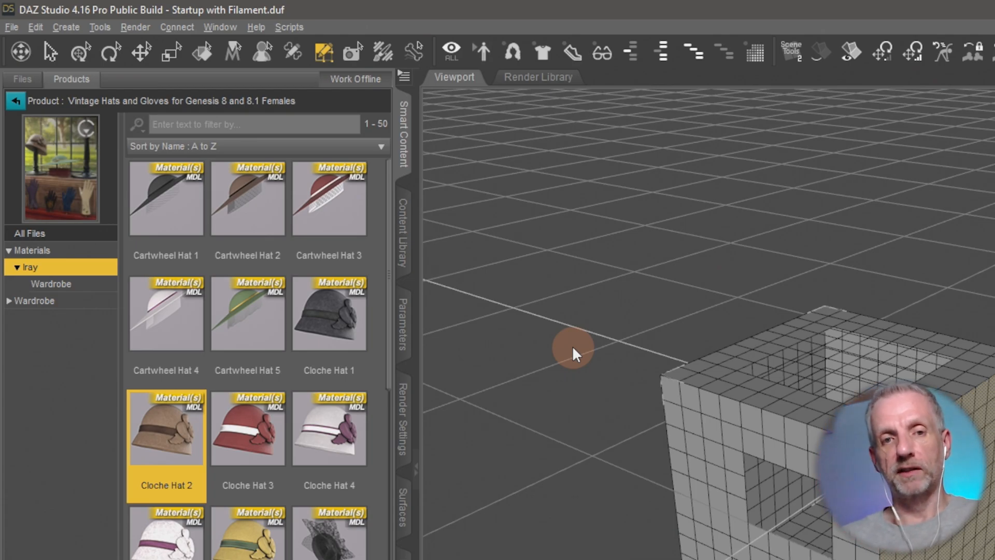
{"action": "mouse_move", "coordinate": [248, 311]}
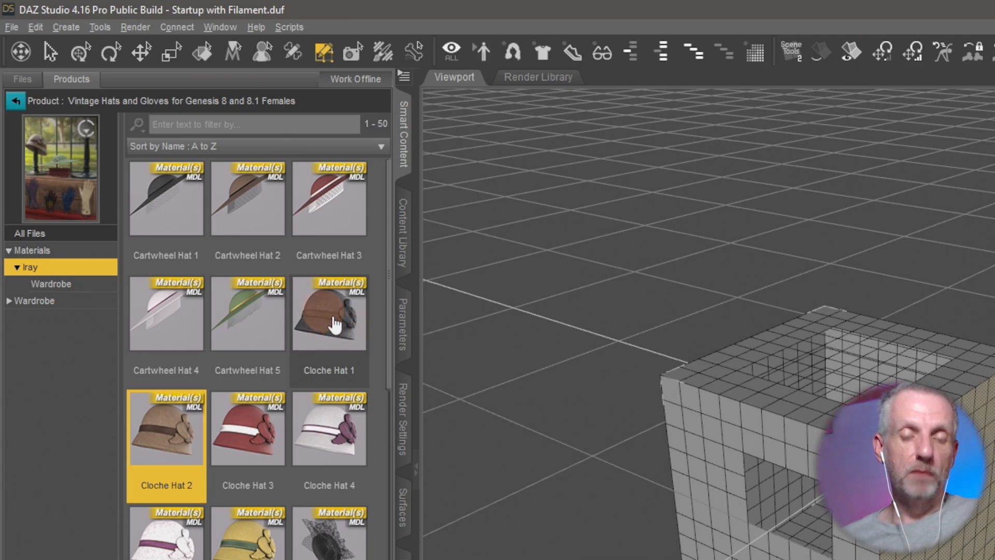
{"action": "mouse_move", "coordinate": [329, 332]}
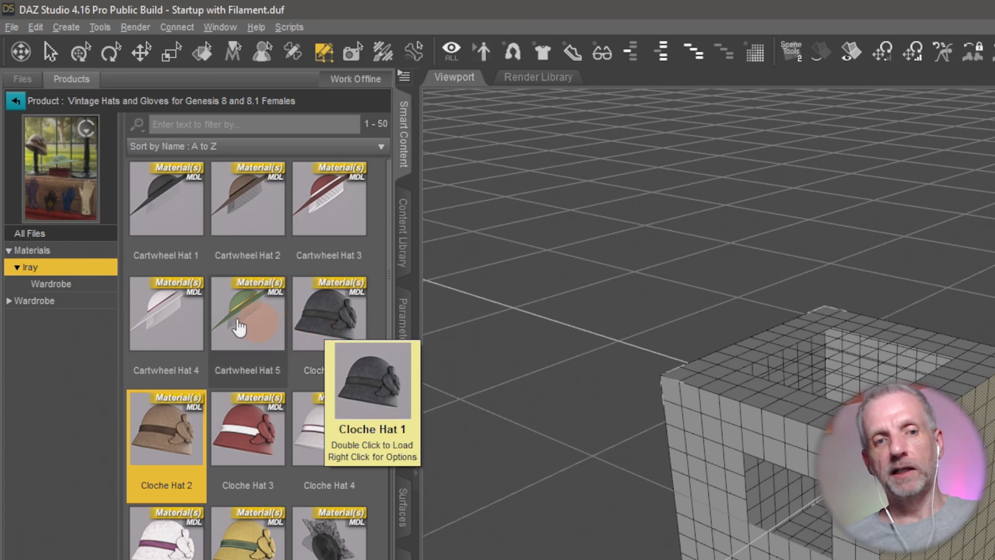
{"action": "mouse_move", "coordinate": [536, 338]}
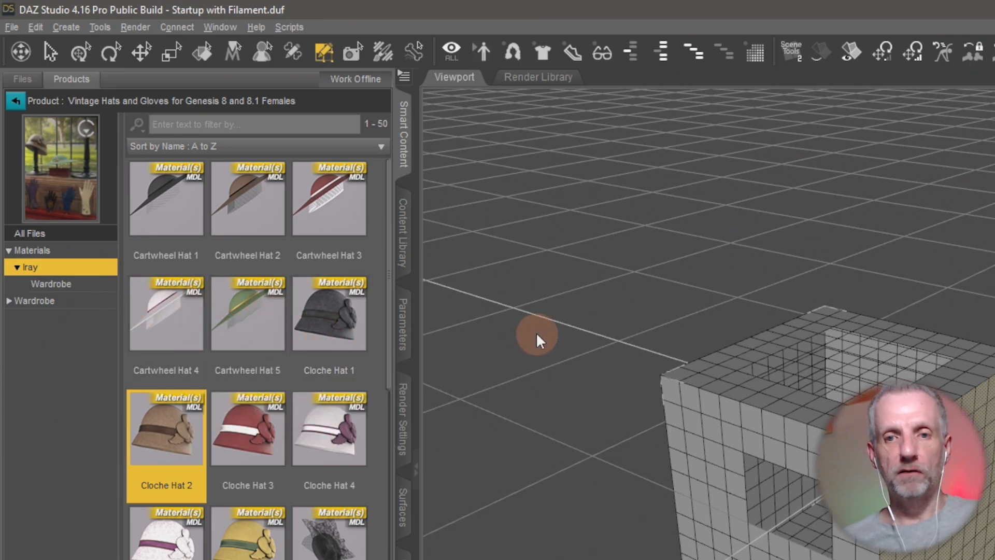
Step: Leave the vintage hat product in Smart Content and return to the All Products list
{"action": "left_click", "coordinate": [166, 198]}
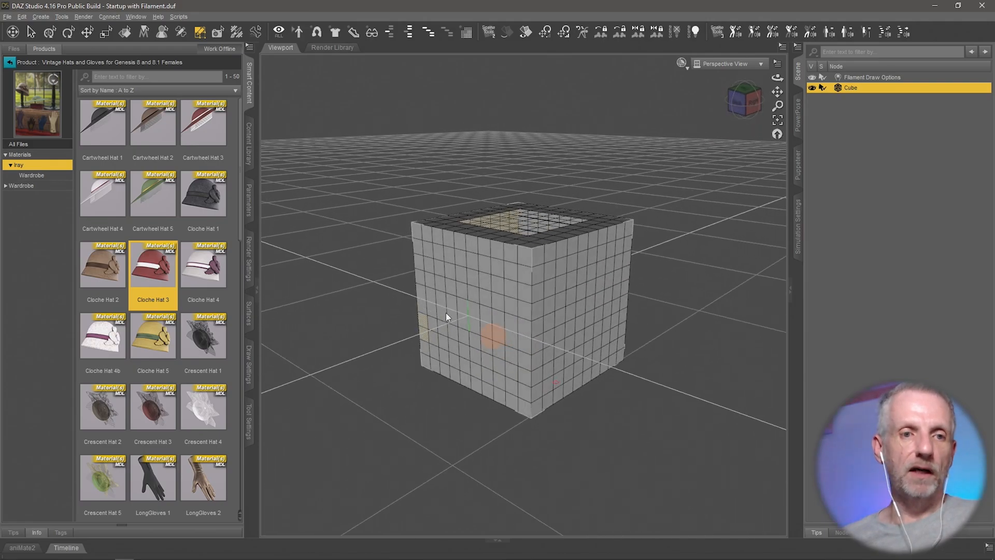
{"action": "scroll", "scroll_direction": "down", "scroll_amount": 3}
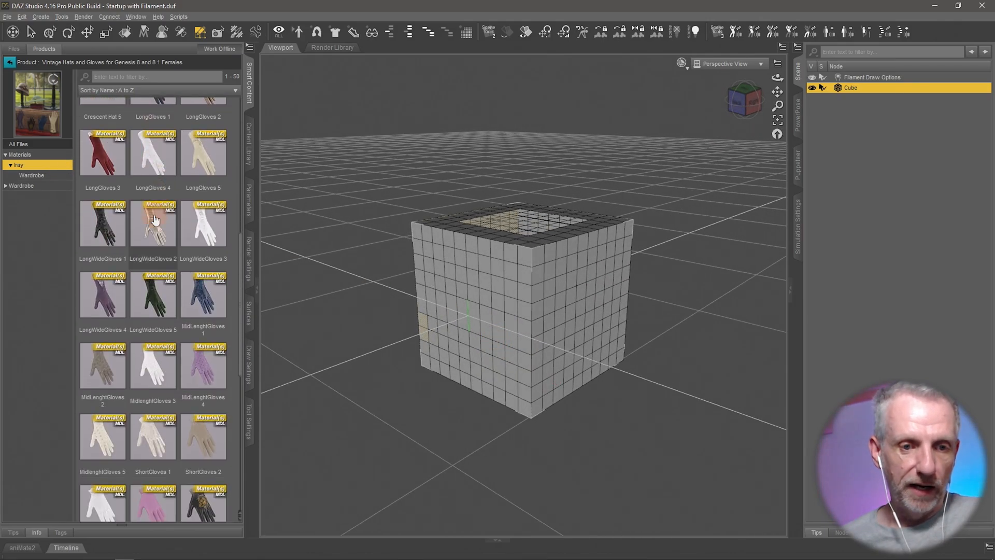
{"action": "scroll", "scroll_direction": "down", "scroll_amount": 3}
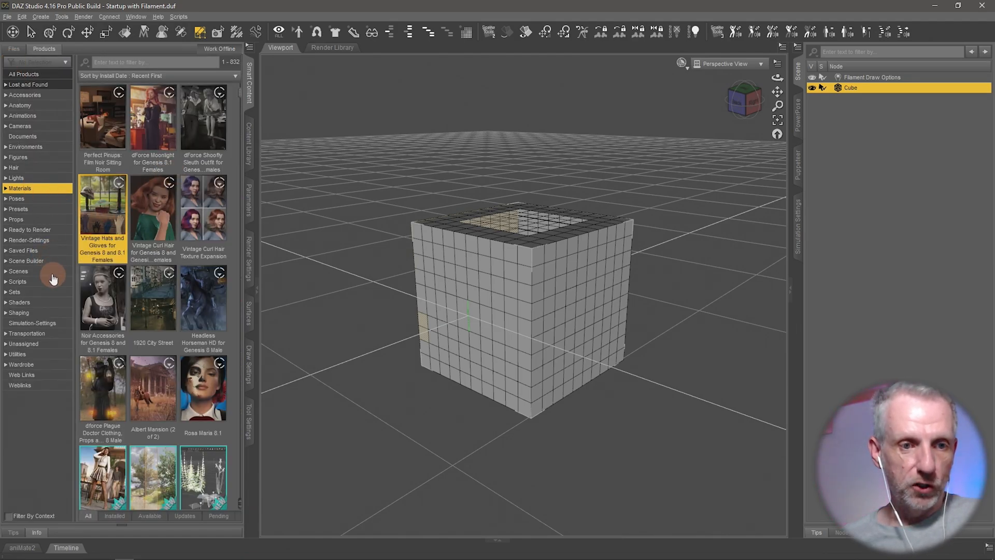
Step: Apply the Clothing - Grape shader from Toon Generations 4 Clothing to the cube's top middle surface
{"action": "left_click", "coordinate": [18, 302]}
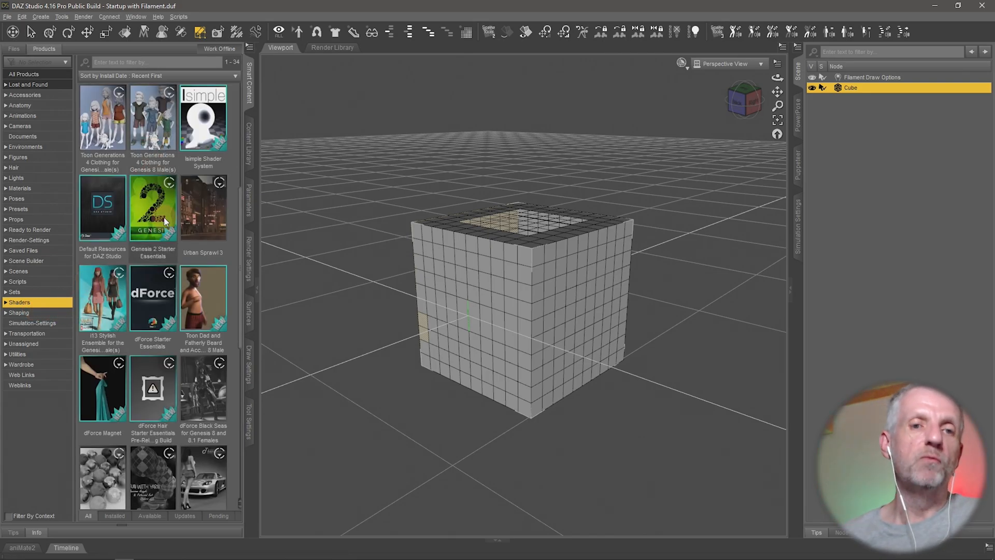
{"action": "mouse_move", "coordinate": [102, 114]}
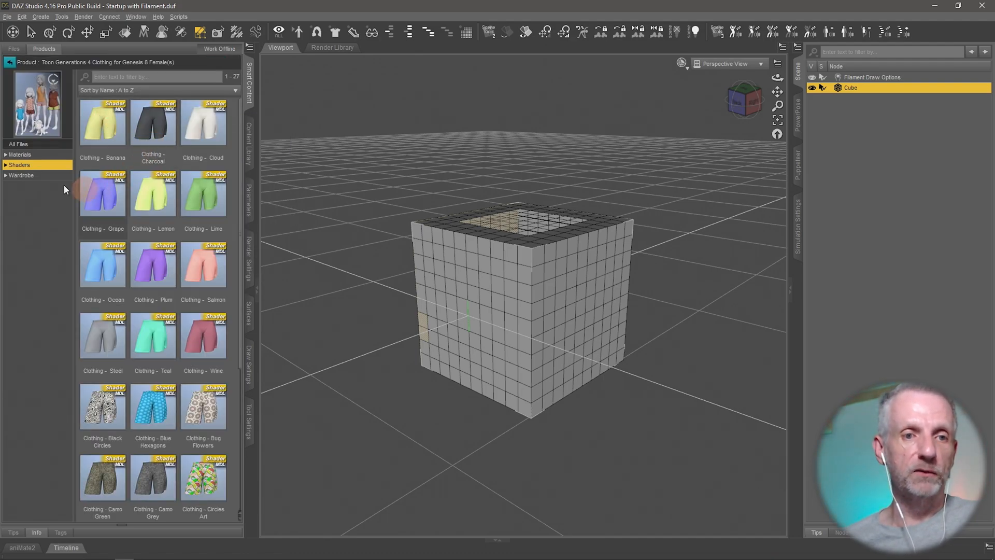
{"action": "left_click", "coordinate": [20, 155]}
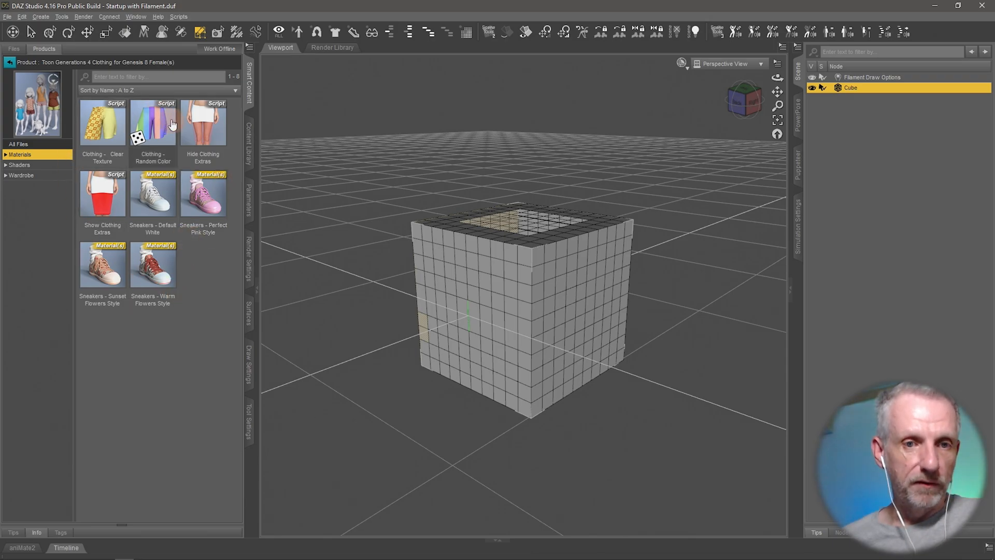
{"action": "mouse_move", "coordinate": [116, 130]}
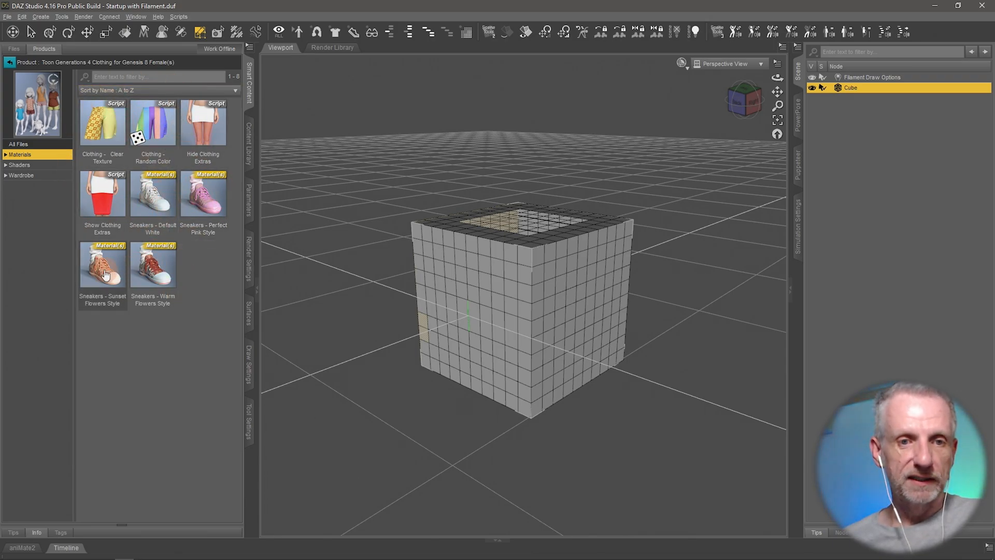
{"action": "double_click", "coordinate": [203, 195]}
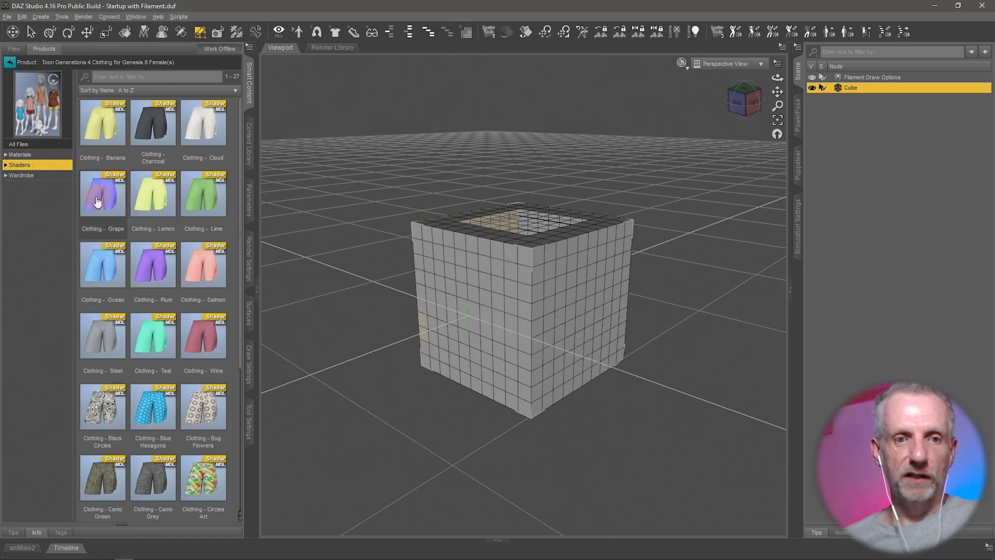
{"action": "double_click", "coordinate": [103, 194]}
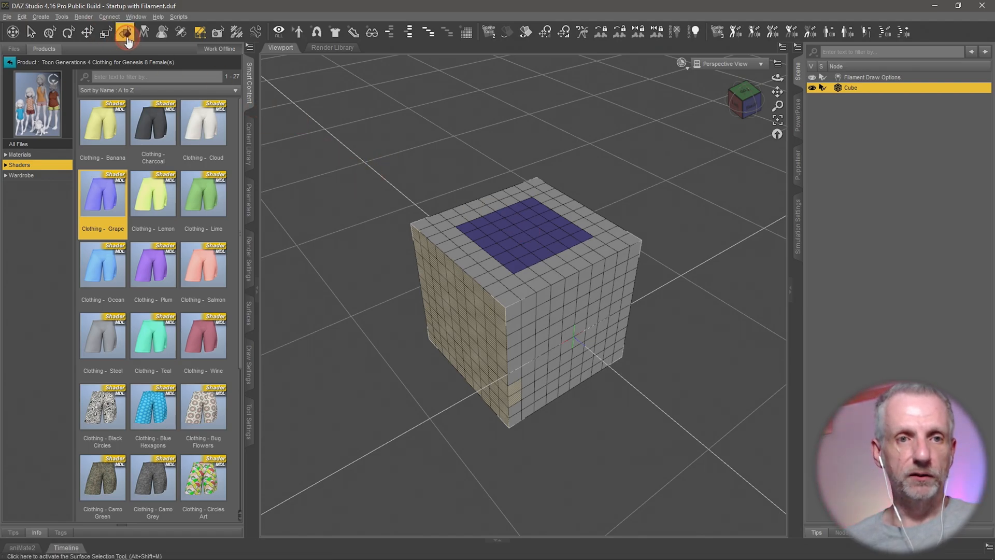
Step: Inspect the Top Middle surface's property groups with the Surface Selection Tool, then show the BW Test folder
{"action": "left_click", "coordinate": [527, 243]}
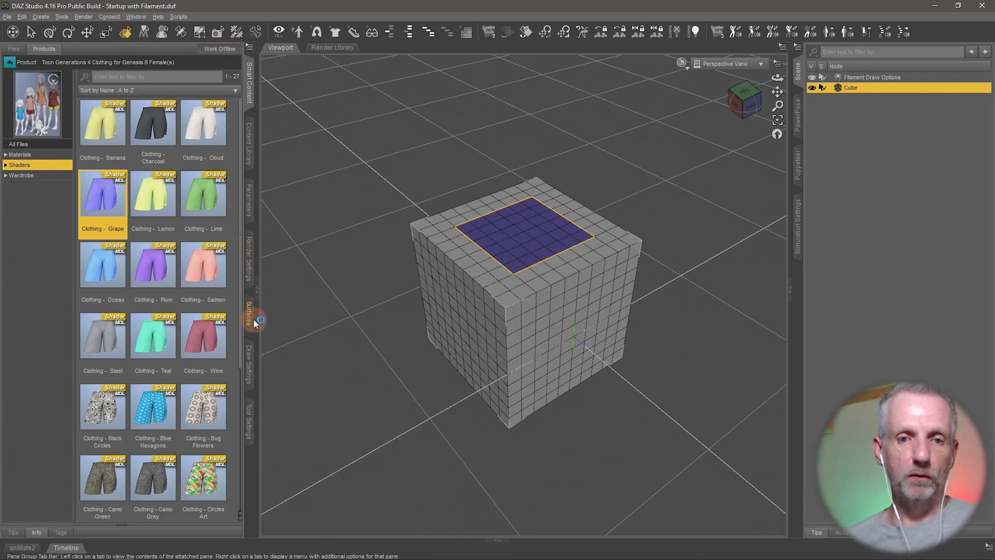
{"action": "left_click", "coordinate": [250, 311]}
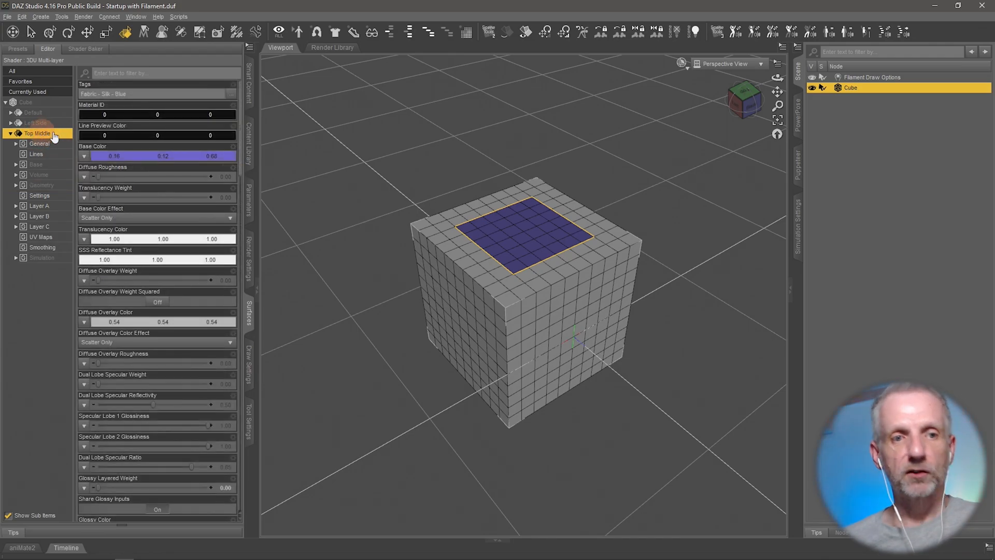
{"action": "mouse_move", "coordinate": [56, 126]}
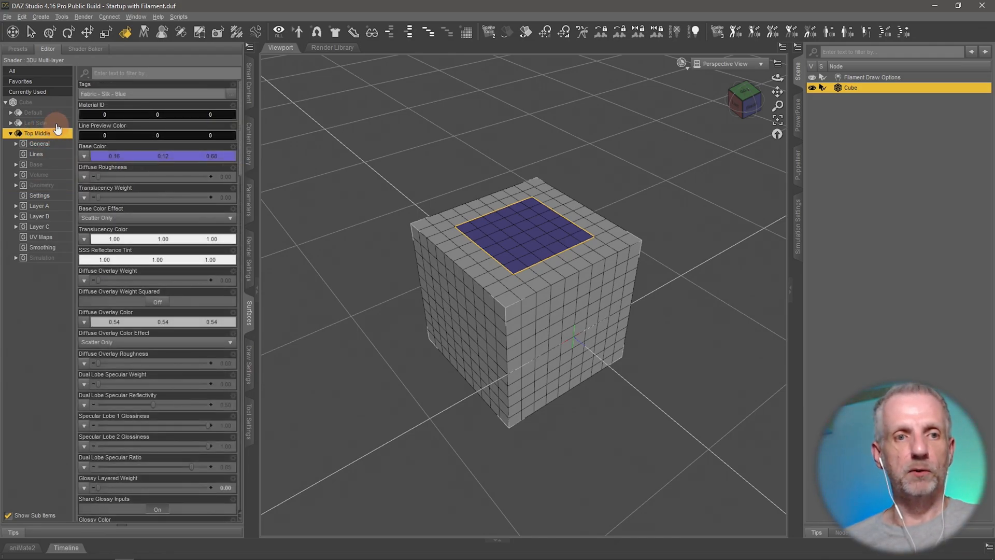
{"action": "mouse_move", "coordinate": [284, 128]}
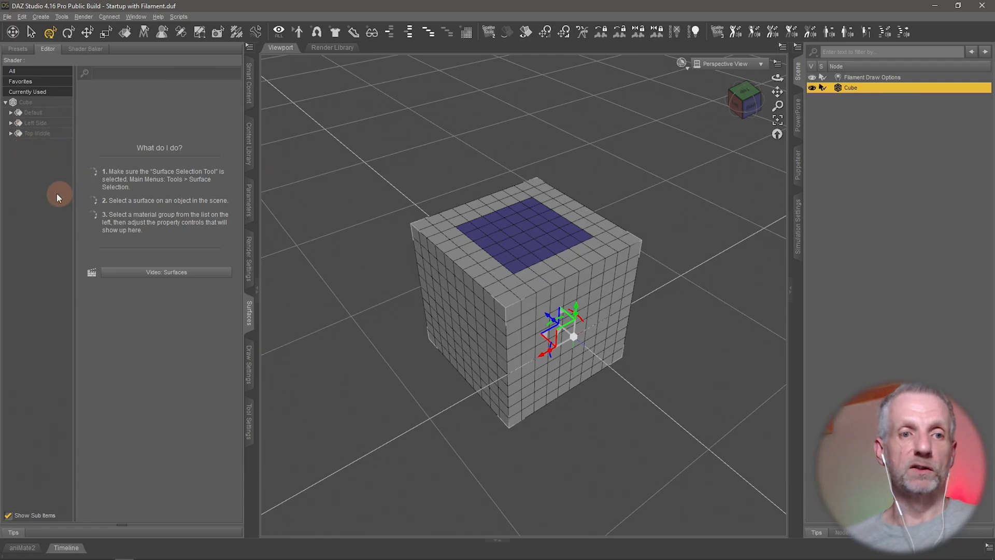
{"action": "left_click", "coordinate": [10, 134]}
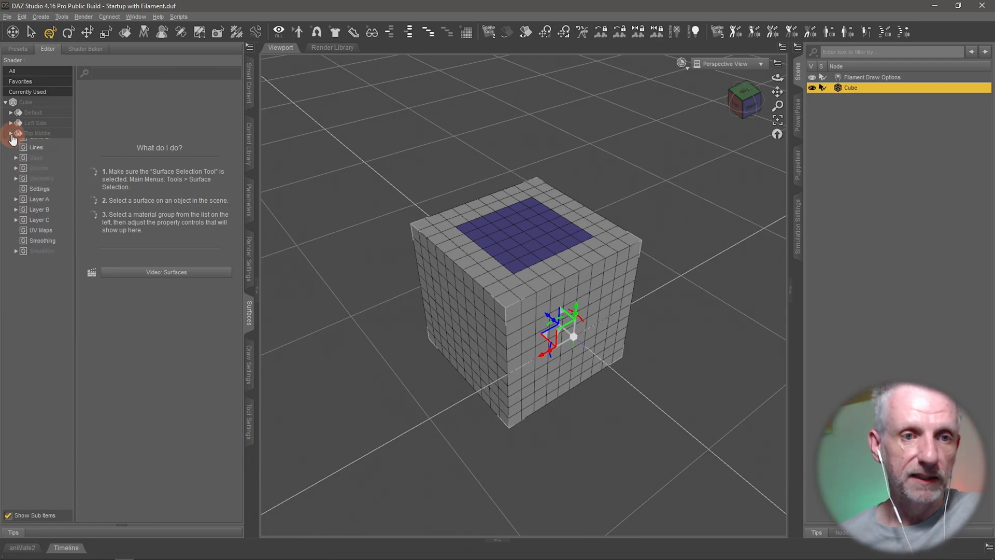
{"action": "left_click", "coordinate": [249, 143]}
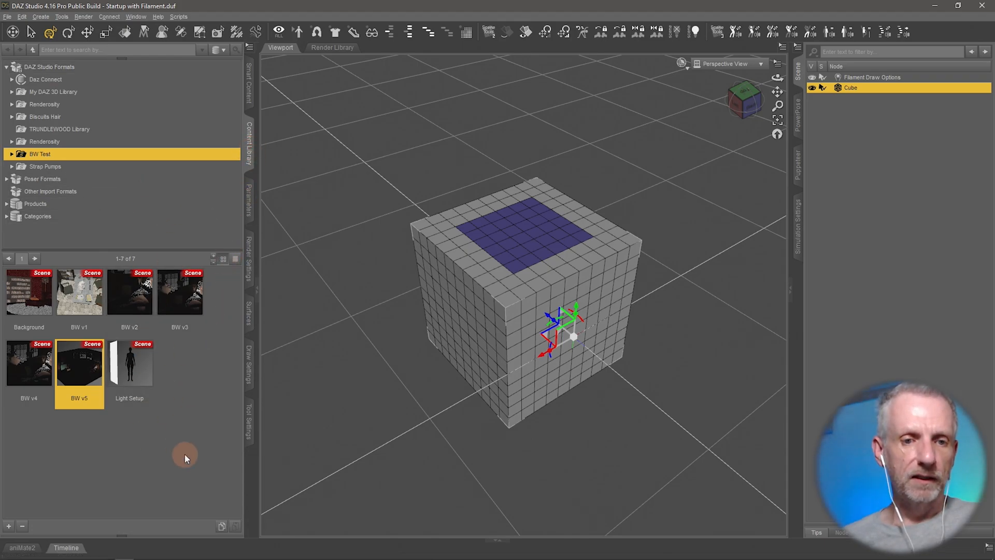
Step: Save the top surface as a shader preset named 'My Fave Shader' in the BW Test folder
{"action": "left_click", "coordinate": [9, 527]}
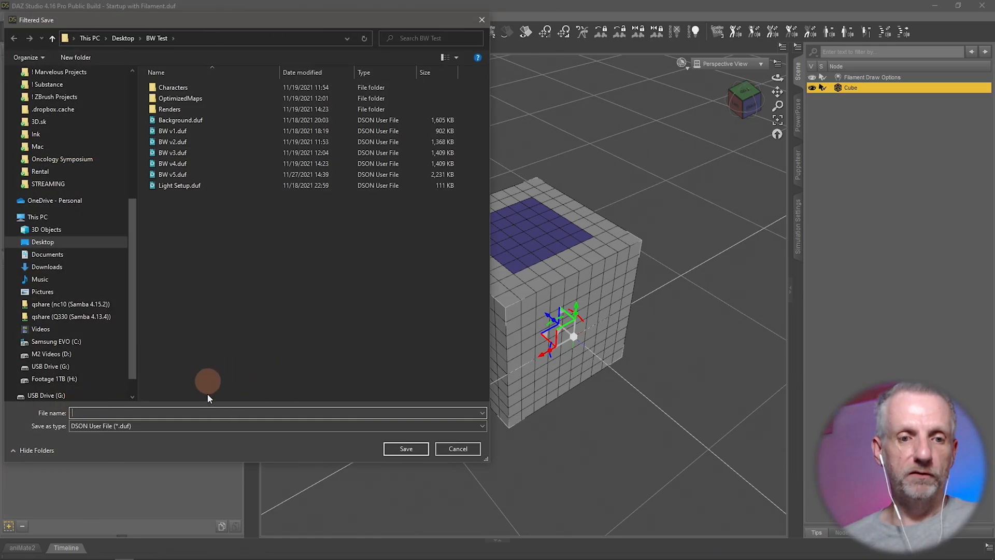
{"action": "type", "text": "M"}
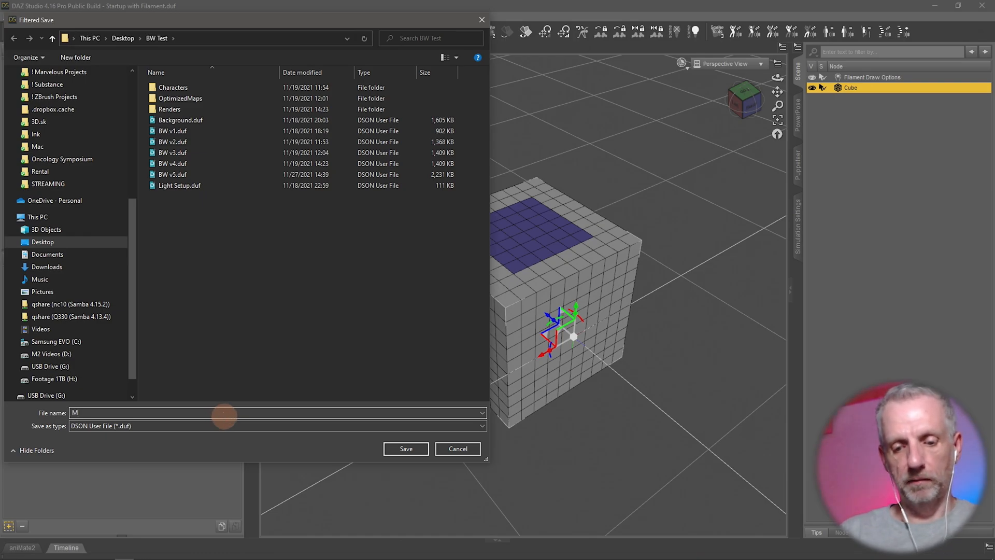
{"action": "type", "text": "y Fave Shader"}
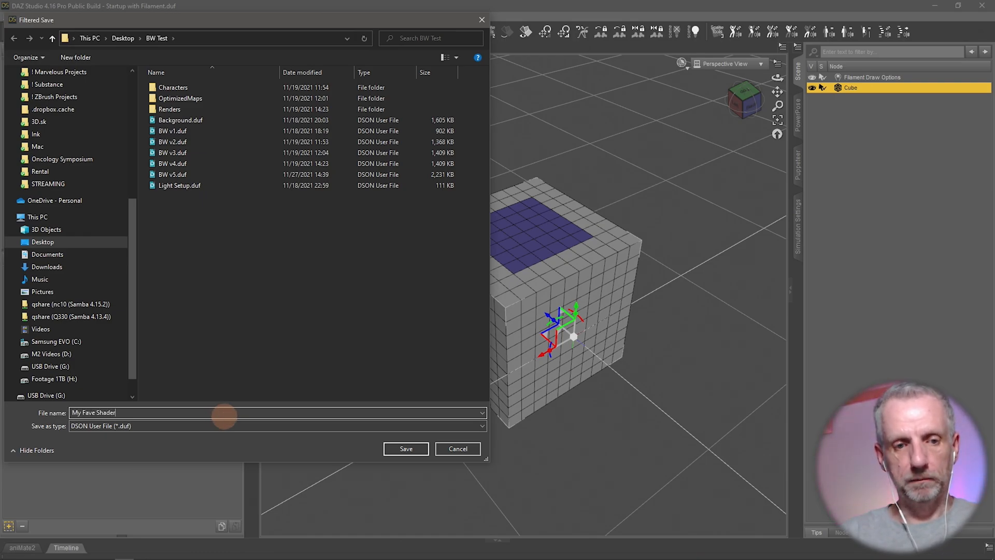
{"action": "left_click", "coordinate": [405, 449]}
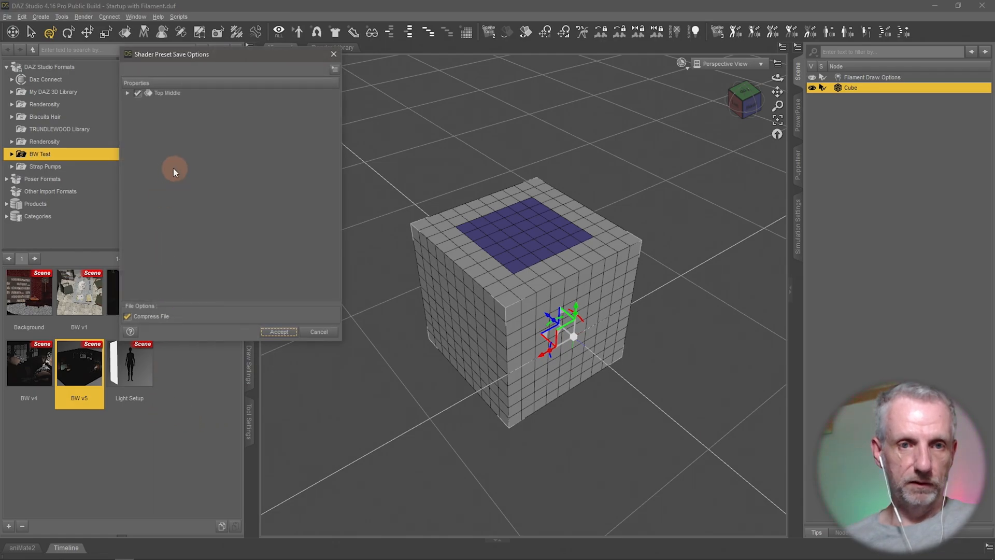
Step: Exclude UV Maps from the Top Middle preset, accept the save, and apply My Fave Shader to a side face
{"action": "left_click", "coordinate": [127, 92]}
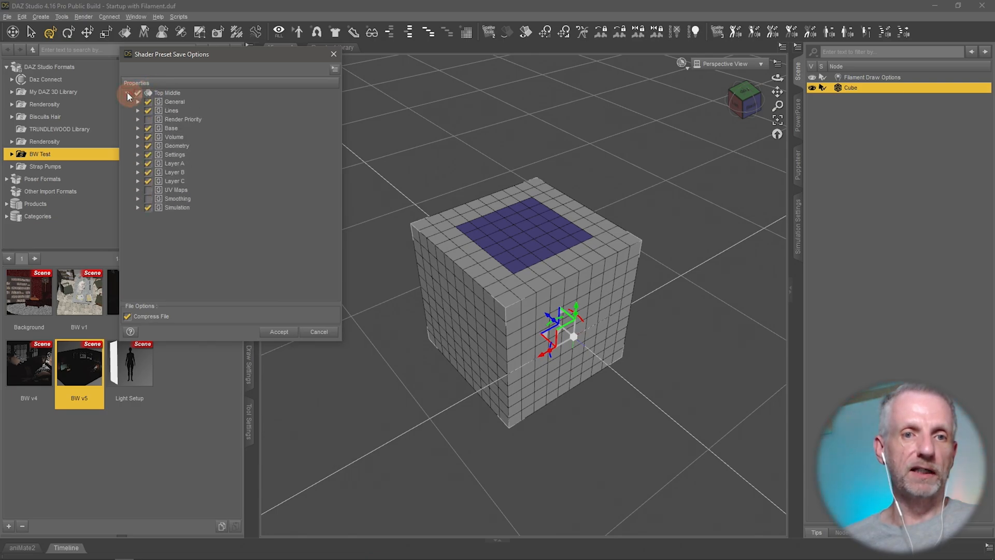
{"action": "left_click", "coordinate": [137, 93]}
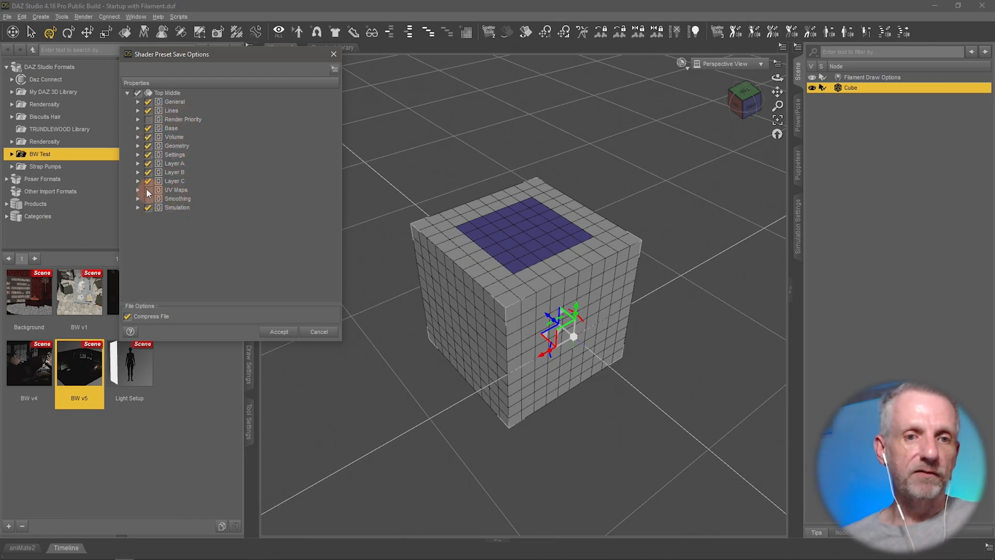
{"action": "left_click", "coordinate": [147, 190]}
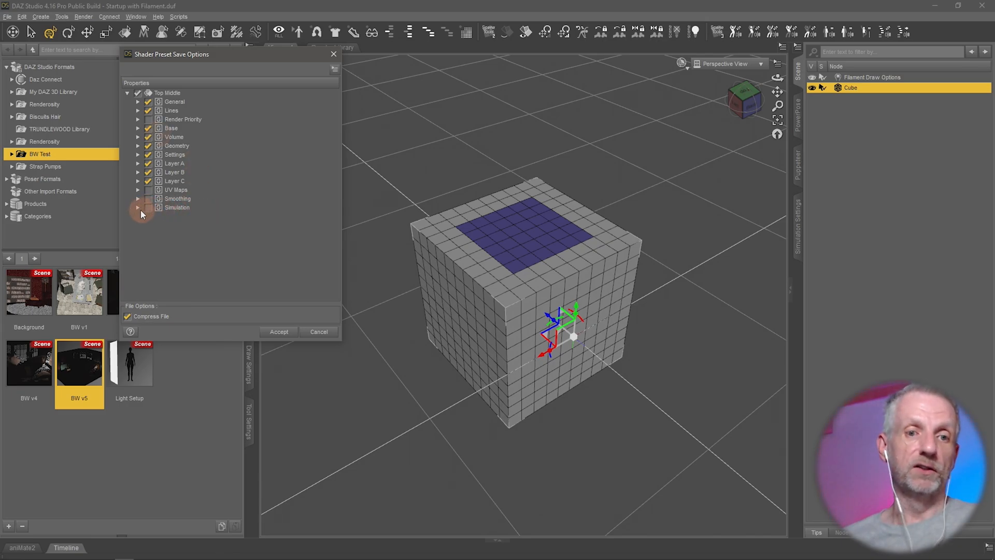
{"action": "mouse_move", "coordinate": [193, 134]}
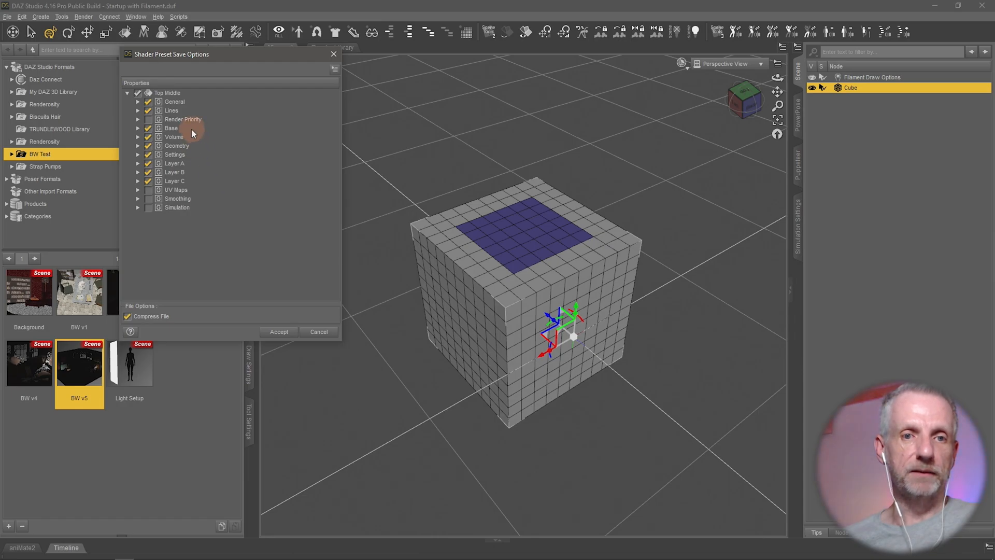
{"action": "left_click", "coordinate": [278, 332]}
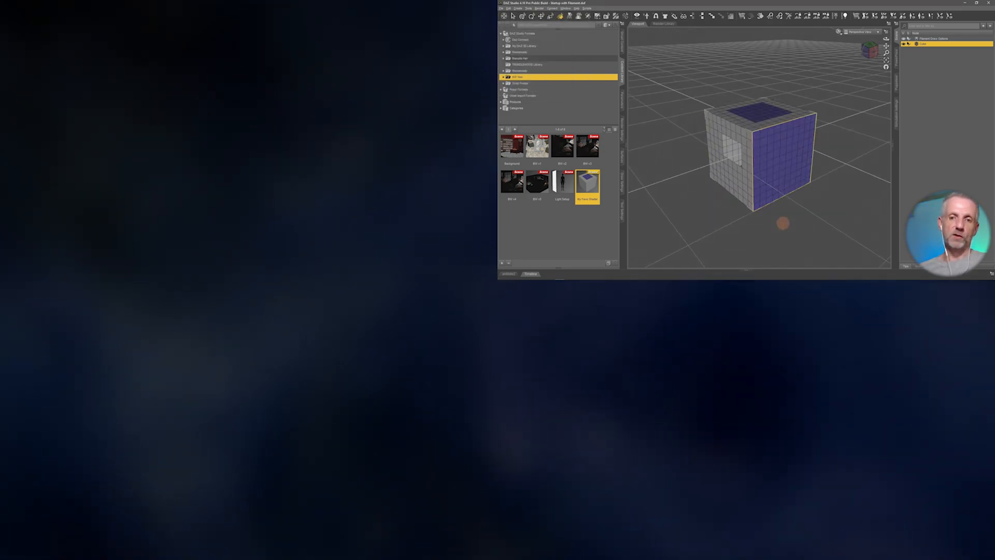
Step: Show the File > Save As list of preset types, including Shader Preset
{"action": "left_click", "coordinate": [501, 8]}
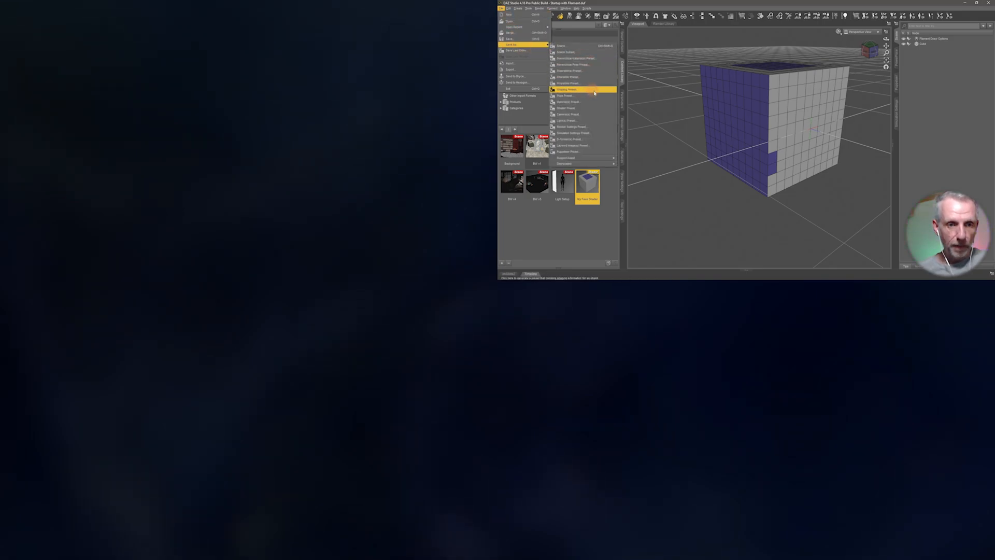